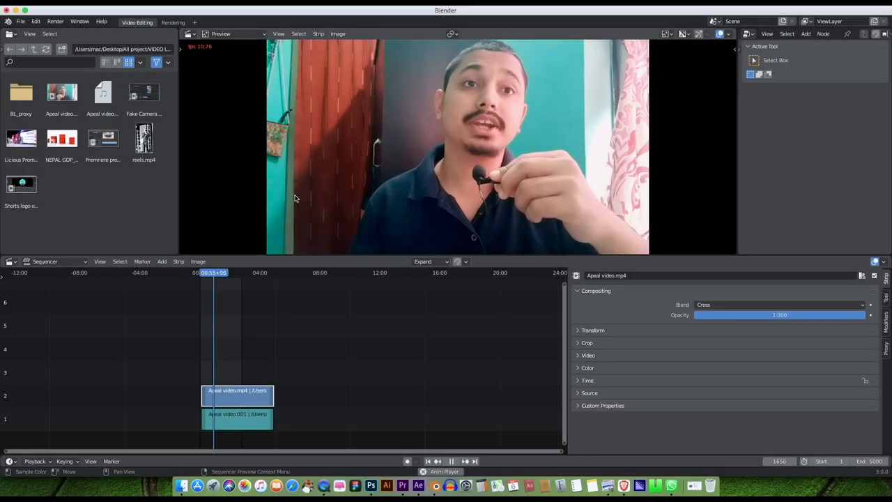
- Stop the appeal video playing in the Sequencer preview
left_click(237, 396)
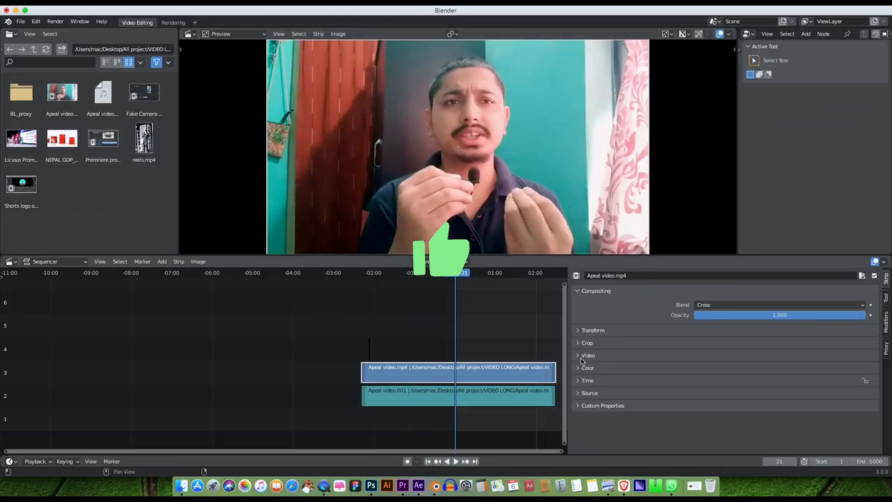
- Rename the top clip strip to 'color grading' in the strip sidebar
left_click(587, 354)
type("color grading")
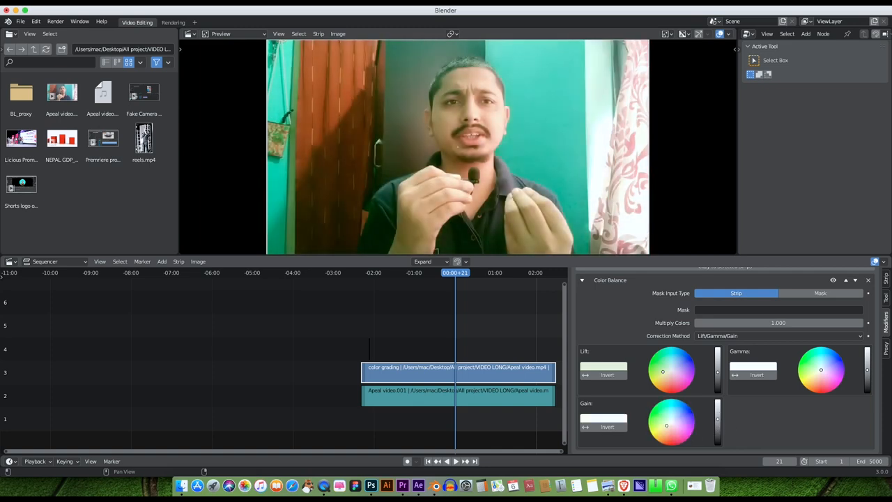
- Shift the Color Balance Gamma and Gain wheels to warm the picture
left_click(662, 371)
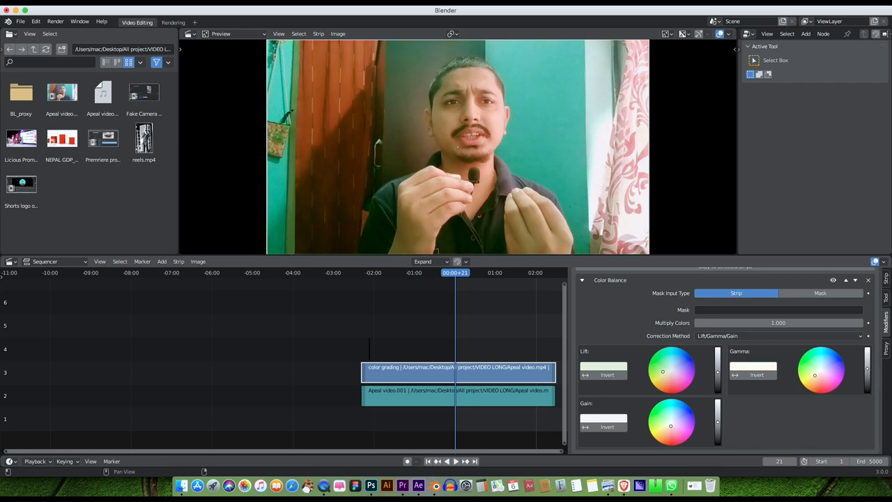
left_click(766, 33)
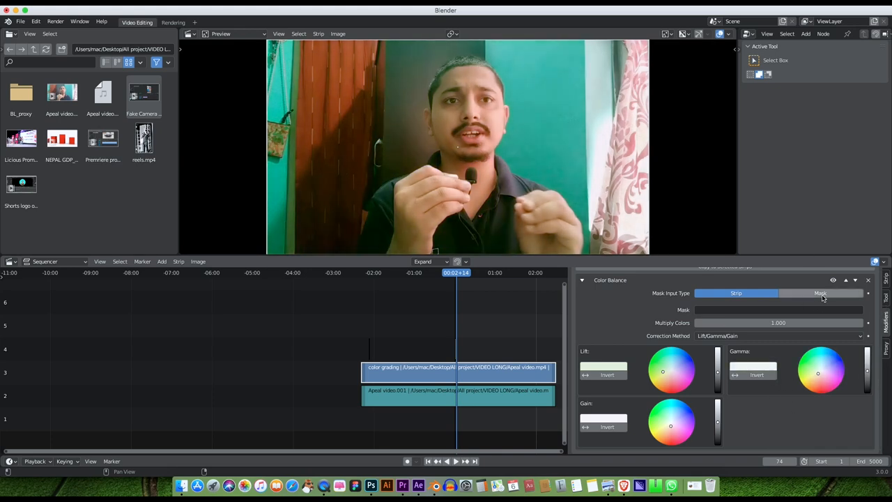
- Set Mask input and Offset/Power/Slope (ASC-CDL) correction, then play from the start
left_click(820, 292)
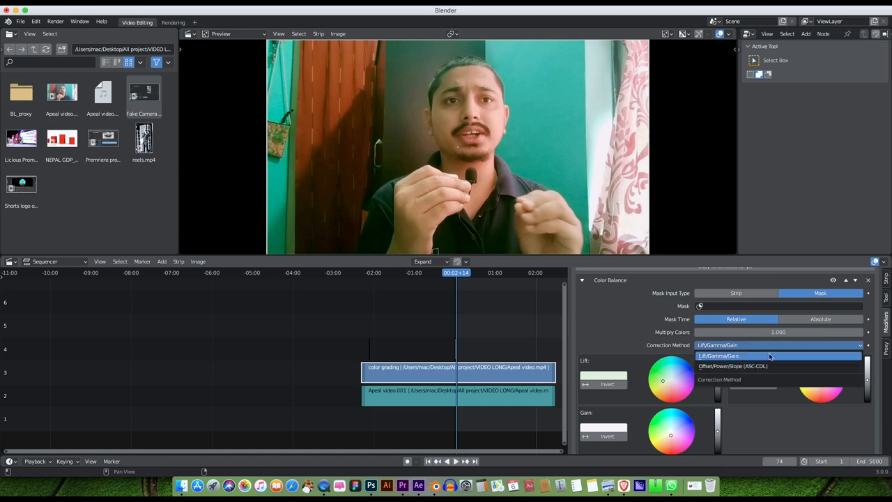
left_click(732, 365)
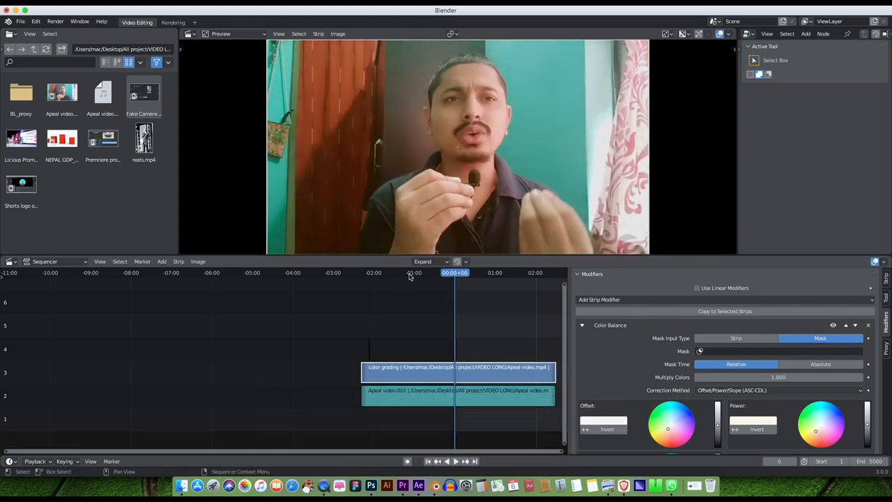
left_click(448, 461)
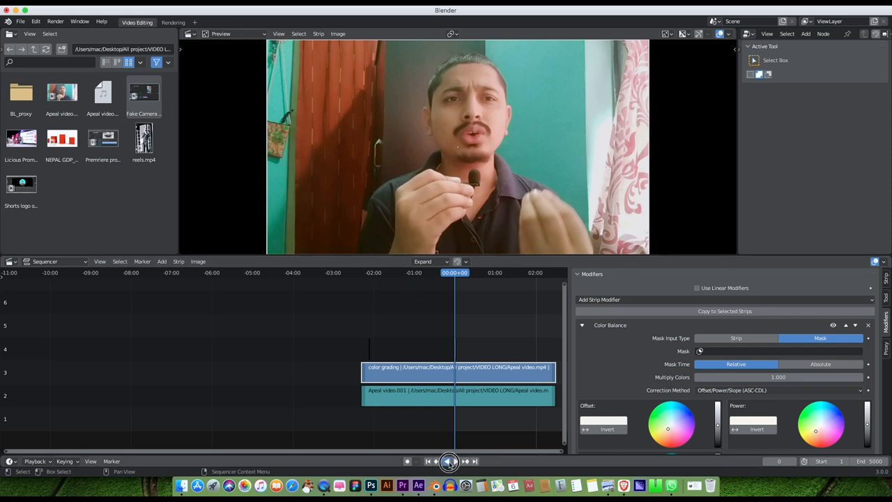
left_click(449, 460)
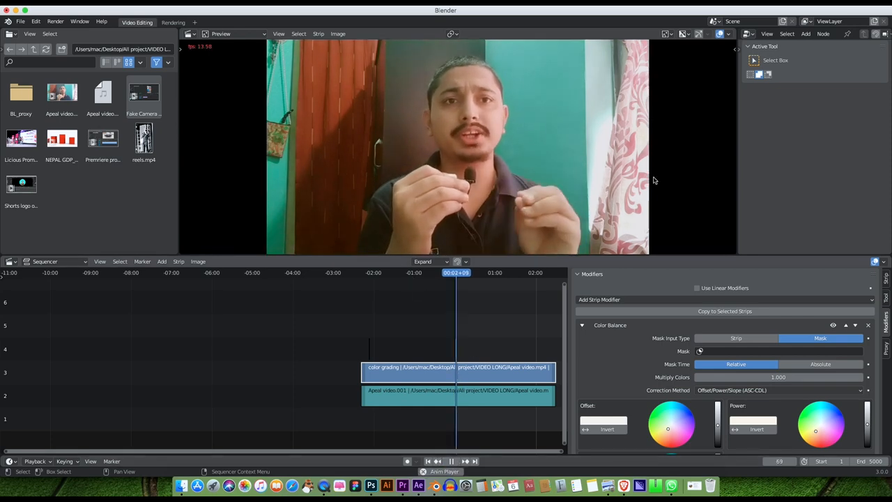